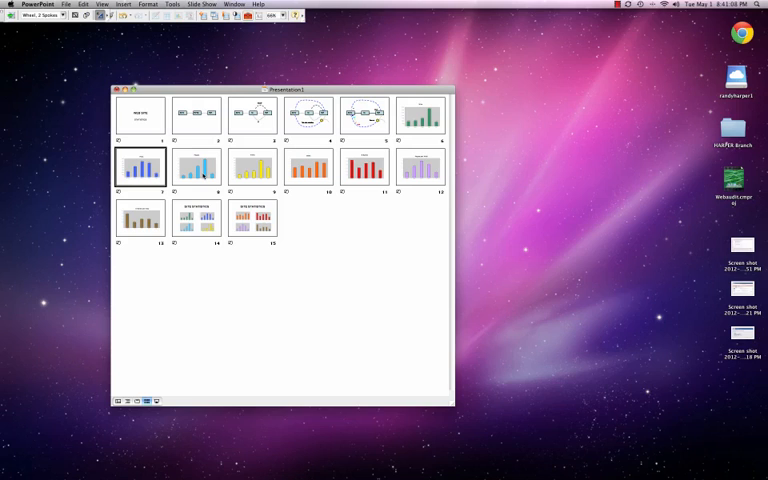
left_click(197, 166)
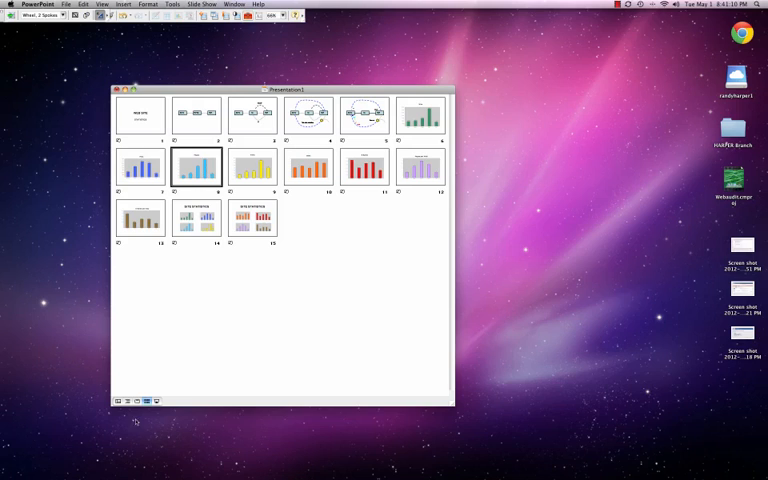